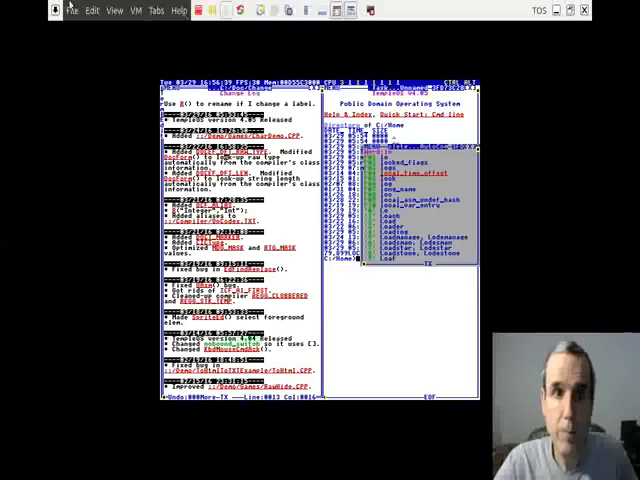
Bring up VirtualBox's View menu to reach the Virtual Screen scaling options
{"action": "left_click", "coordinate": [114, 10]}
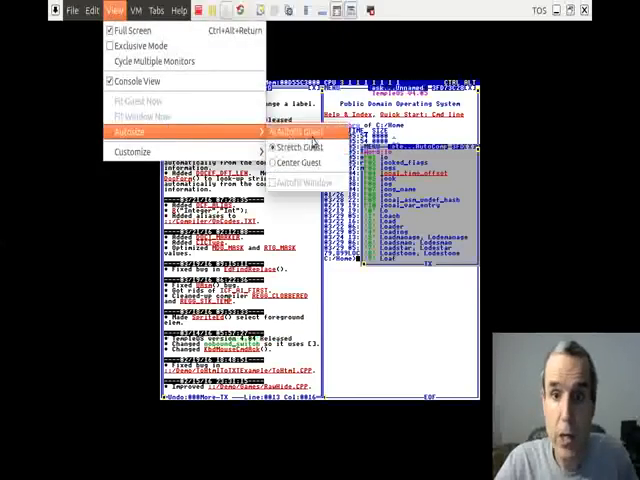
{"action": "mouse_move", "coordinate": [150, 132]}
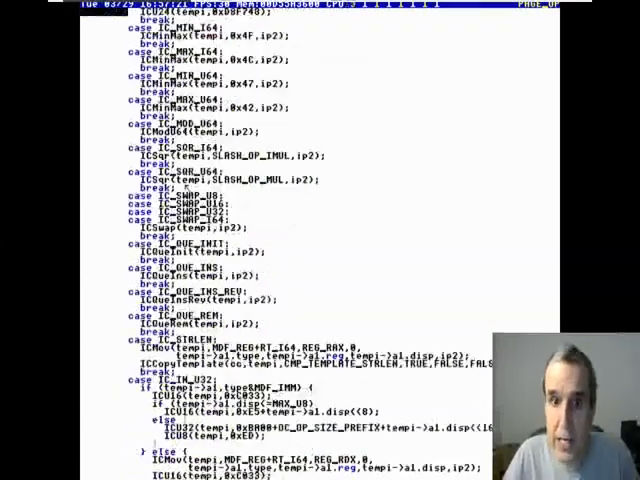
Scroll through the compiler back-end source past its opening IC_ case statements
{"action": "scroll", "scroll_direction": "down", "scroll_amount": 3}
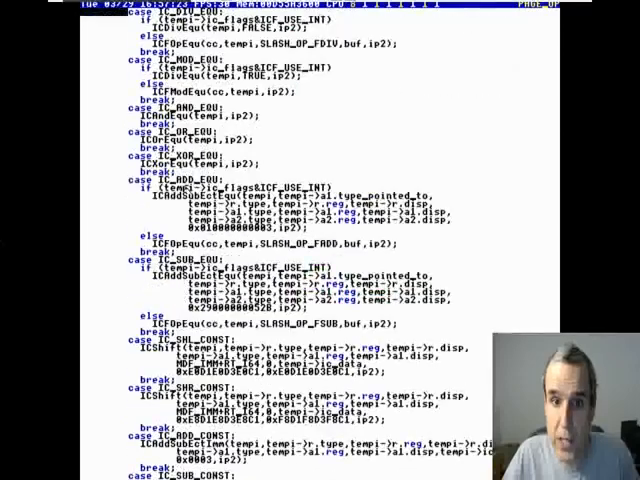
{"action": "scroll", "scroll_direction": "up", "scroll_amount": 3}
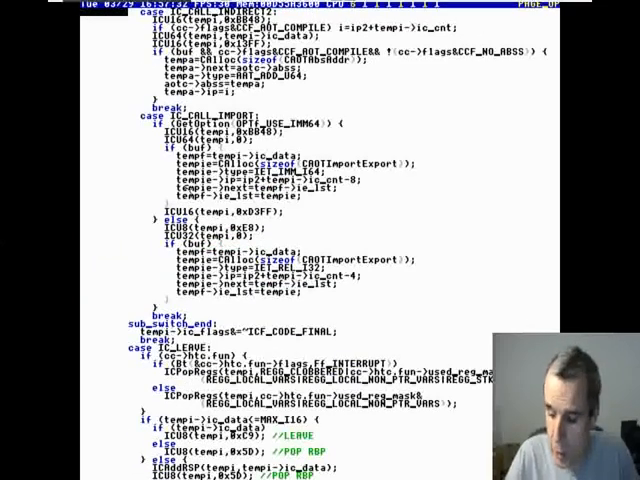
{"action": "scroll", "scroll_direction": "down", "scroll_amount": 3}
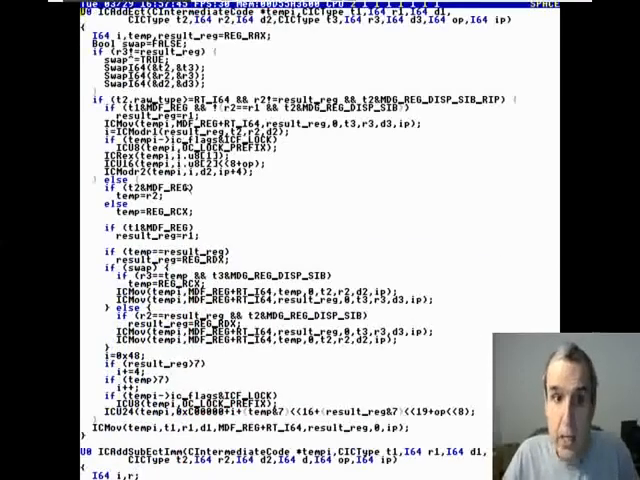
Scroll down past ICMul to the ICDiv code-generation routine
{"action": "scroll", "scroll_direction": "down", "scroll_amount": 3}
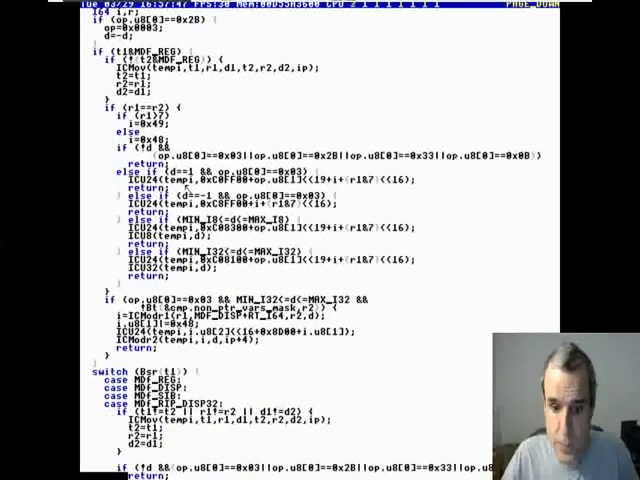
{"action": "scroll", "scroll_direction": "down", "scroll_amount": 3}
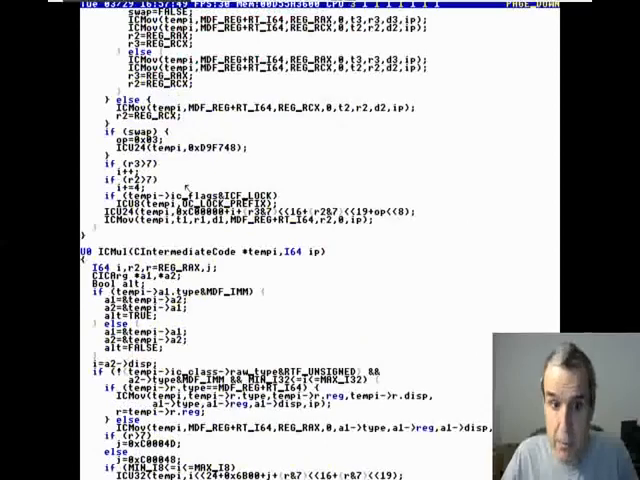
{"action": "scroll", "scroll_direction": "down", "scroll_amount": 3}
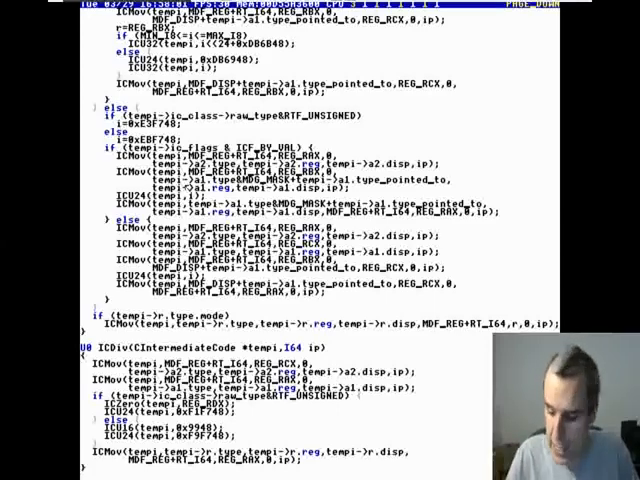
{"action": "scroll", "scroll_direction": "down", "scroll_amount": 3}
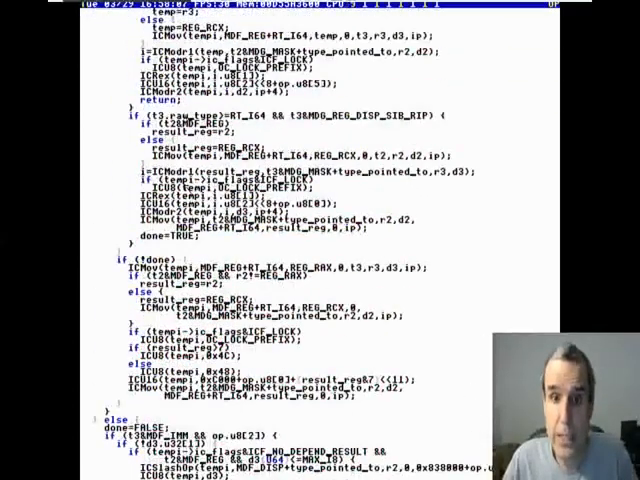
{"action": "scroll", "scroll_direction": "up", "scroll_amount": 3}
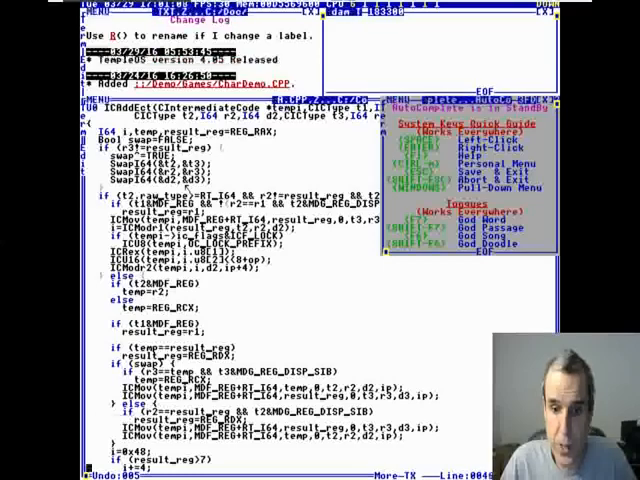
Scroll the windowed compiler source to view its later routines
{"action": "scroll", "scroll_direction": "down", "scroll_amount": 3}
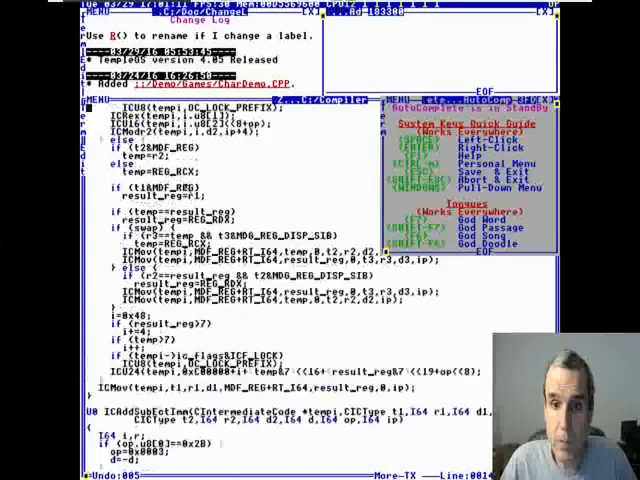
{"action": "scroll", "scroll_direction": "up", "scroll_amount": 3}
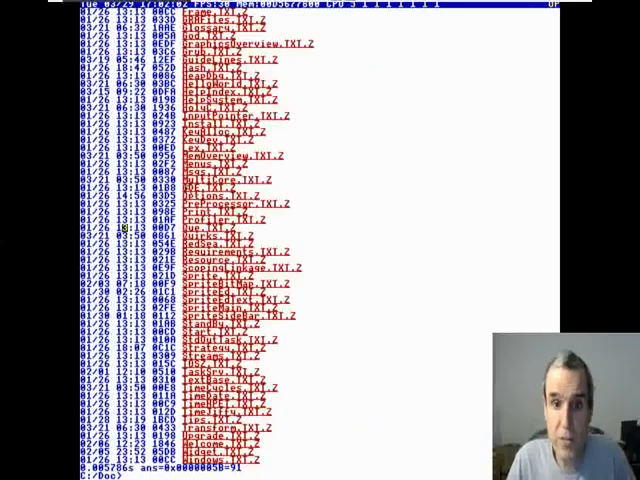
Scroll the full-screen listing of compressed .TXT.Z documentation files
{"action": "scroll", "scroll_direction": "up", "scroll_amount": 3}
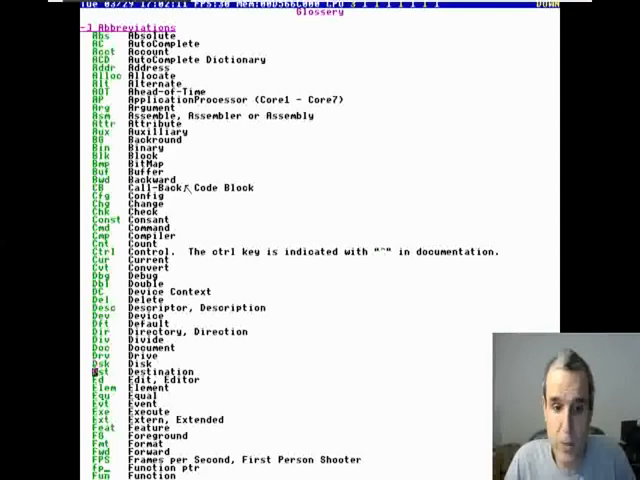
Scroll back up through the abbreviations glossary to its beginning
{"action": "scroll", "scroll_direction": "down", "scroll_amount": 3}
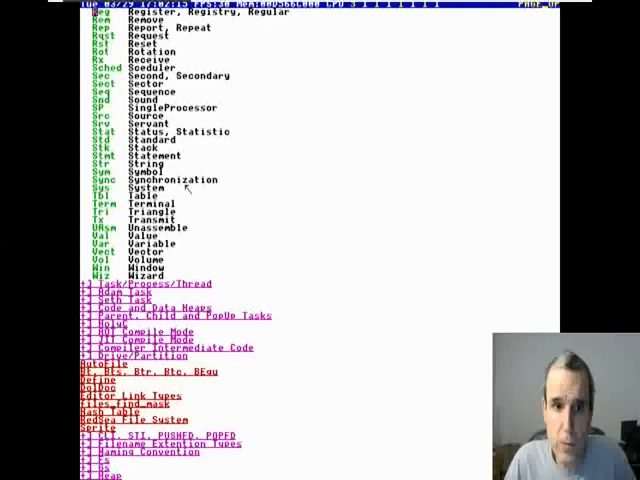
{"action": "scroll", "scroll_direction": "up", "scroll_amount": 3}
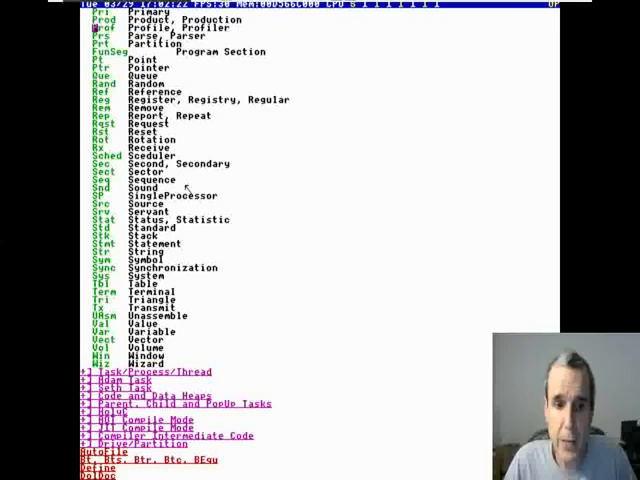
{"action": "scroll", "scroll_direction": "up", "scroll_amount": 3}
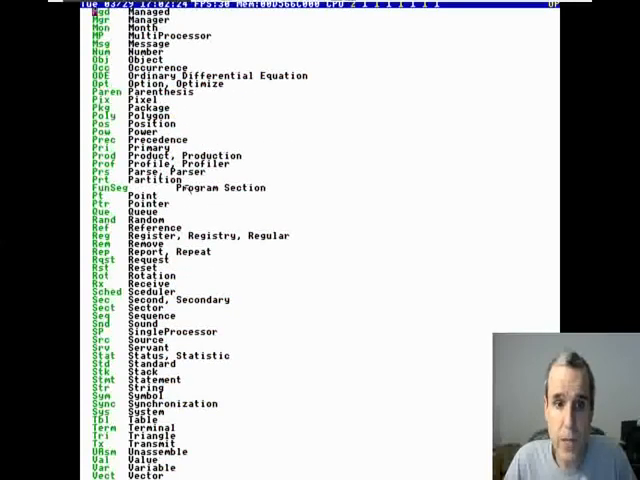
{"action": "scroll", "scroll_direction": "up", "scroll_amount": 3}
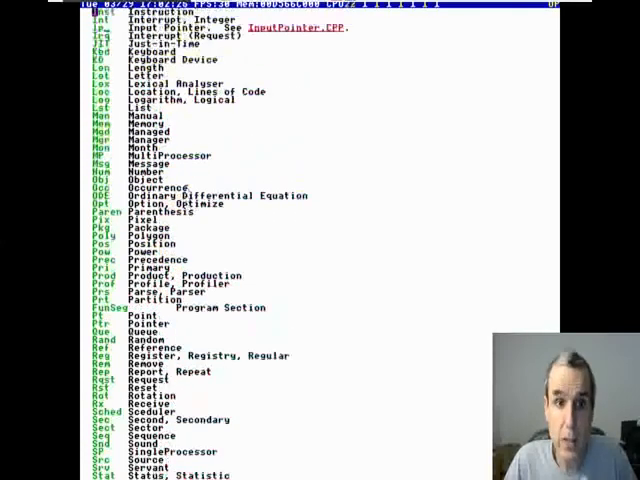
{"action": "scroll", "scroll_direction": "up", "scroll_amount": 3}
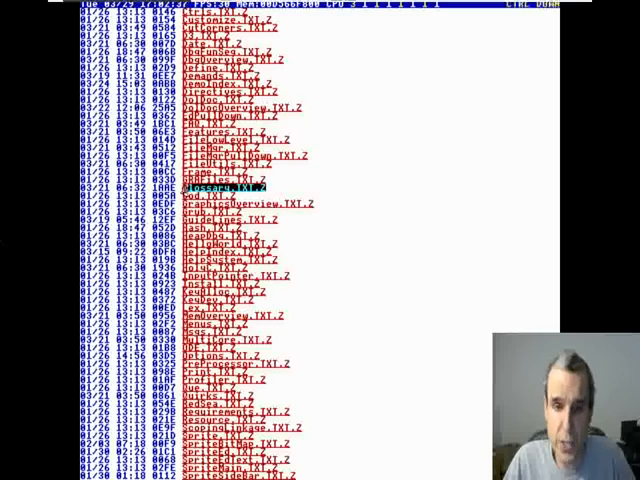
Scroll the OpCodes.DD header comments describing the alias list
{"action": "scroll", "scroll_direction": "down", "scroll_amount": 3}
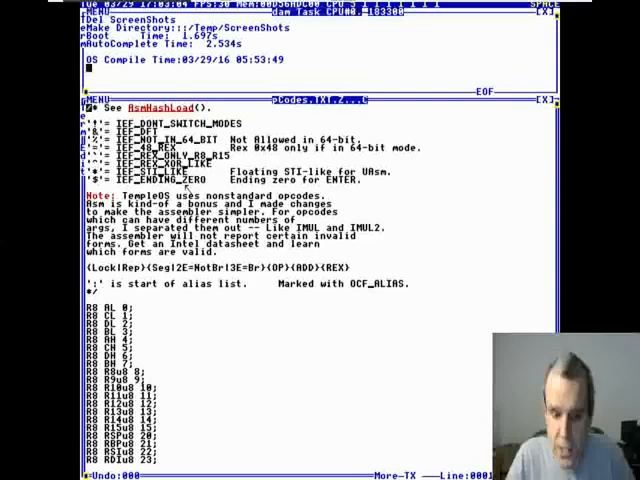
Scroll far down through the OpCodes.DD opcode entries and back up slightly
{"action": "scroll", "scroll_direction": "down", "scroll_amount": 3}
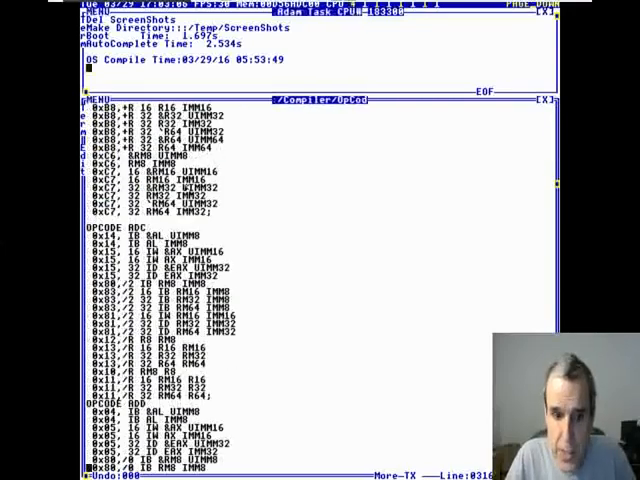
{"action": "scroll", "scroll_direction": "down", "scroll_amount": 3}
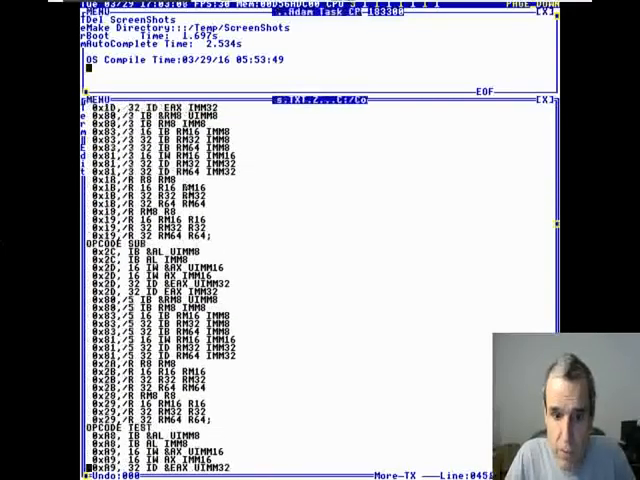
{"action": "scroll", "scroll_direction": "down", "scroll_amount": 3}
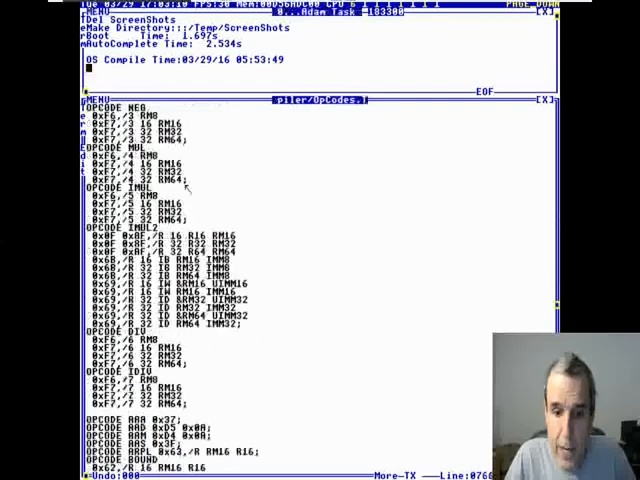
{"action": "scroll", "scroll_direction": "down", "scroll_amount": 3}
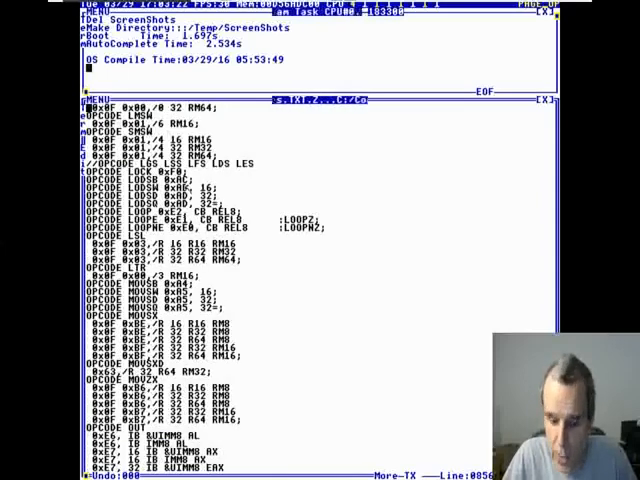
{"action": "scroll", "scroll_direction": "down", "scroll_amount": 3}
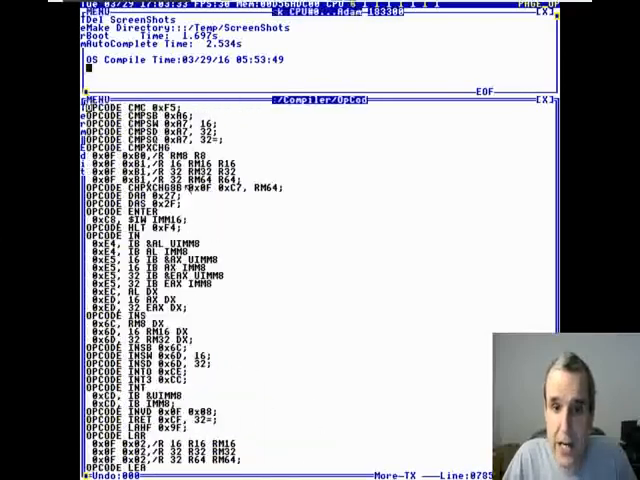
{"action": "scroll", "scroll_direction": "up", "scroll_amount": 3}
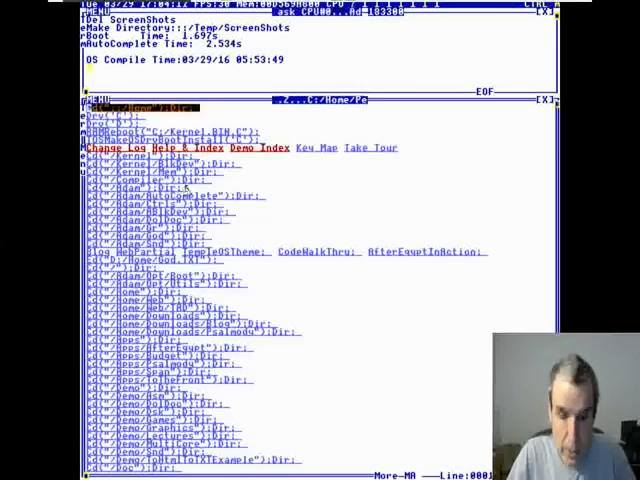
Open the editor's link-handling source file from the directory links index
{"action": "left_click", "coordinate": [112, 148]}
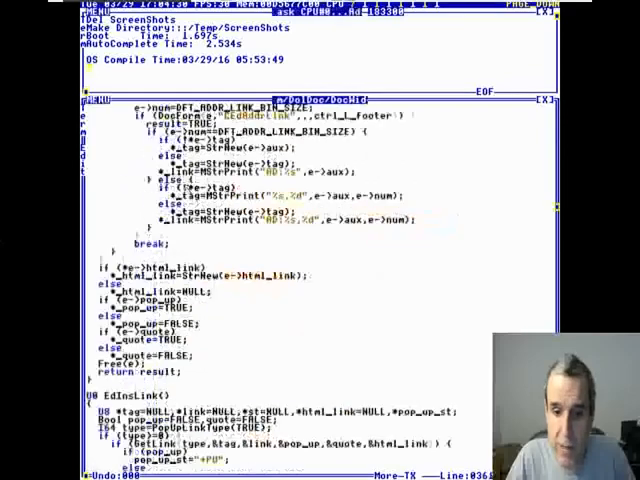
Scroll the DolDoc source toward the DocForm definition
{"action": "scroll", "scroll_direction": "down", "scroll_amount": 3}
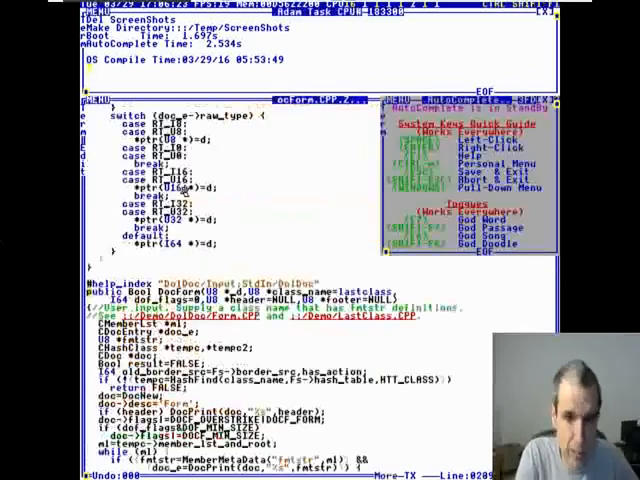
{"action": "scroll", "scroll_direction": "down", "scroll_amount": 3}
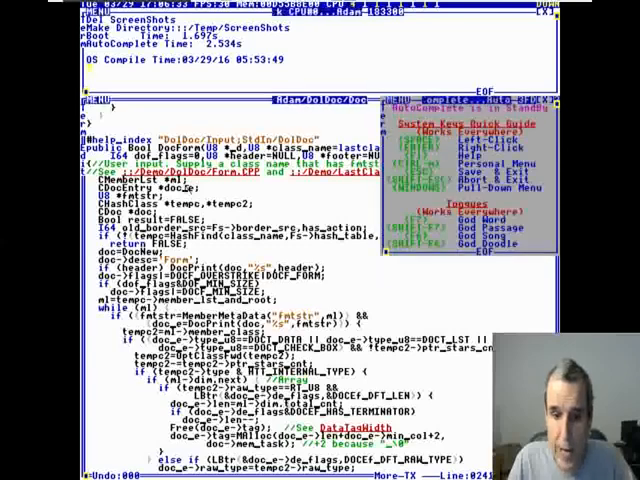
{"action": "scroll", "scroll_direction": "down", "scroll_amount": 3}
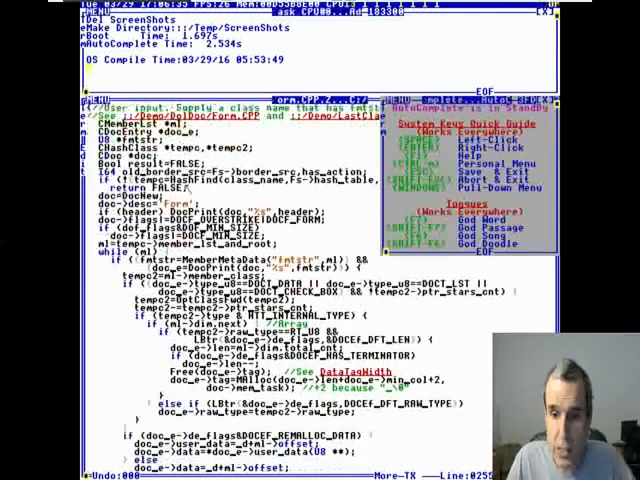